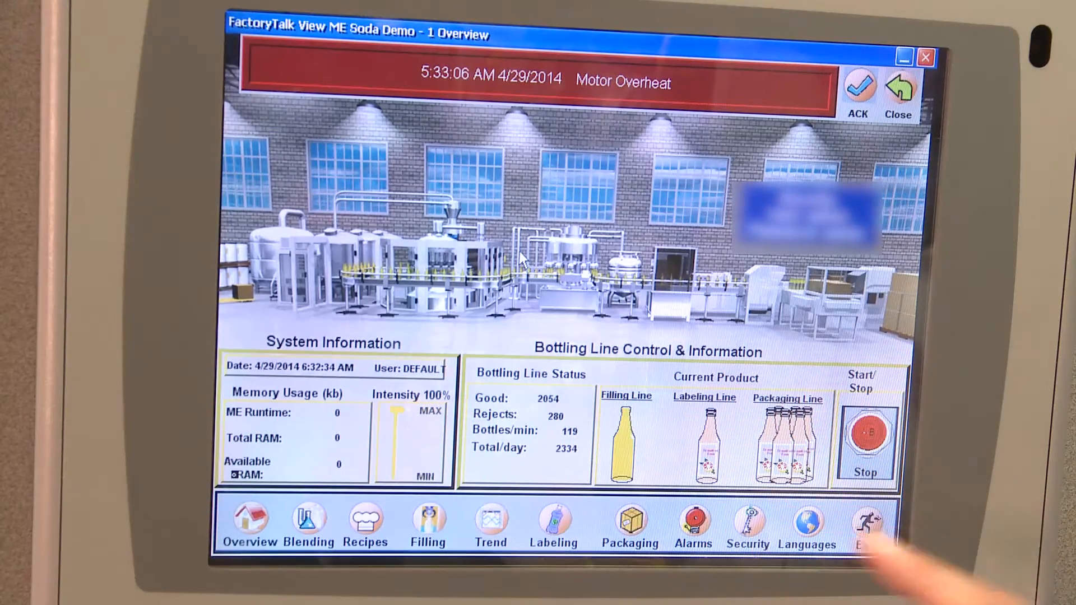
- Exit the running soda bottling demo application
{"action": "left_click", "coordinate": [865, 526]}
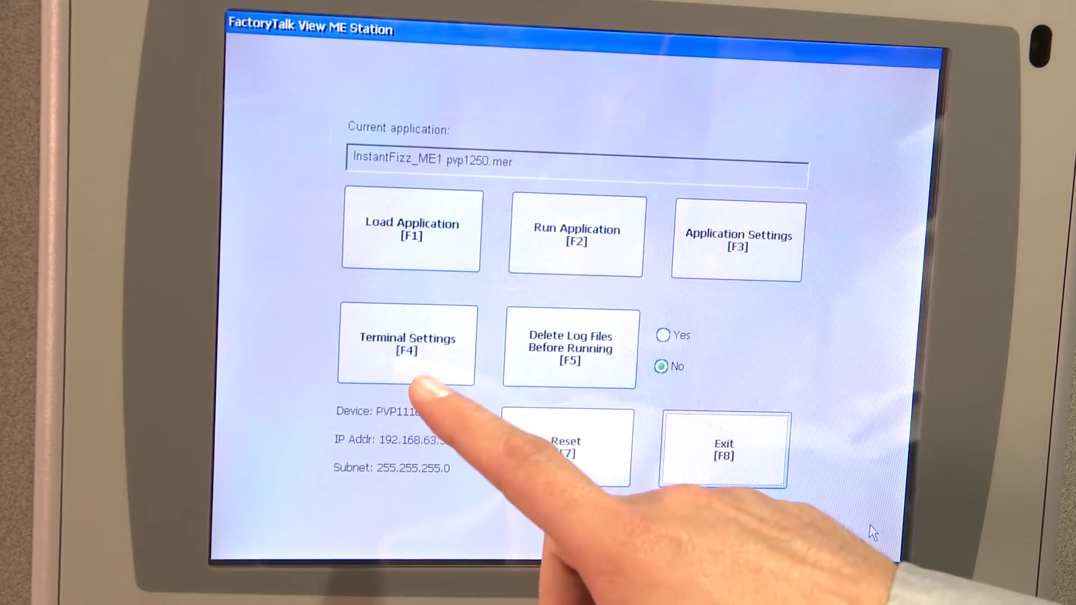
- Go through Terminal Settings and Networks and Communications to the Network Connections adapter list
{"action": "left_click", "coordinate": [407, 345]}
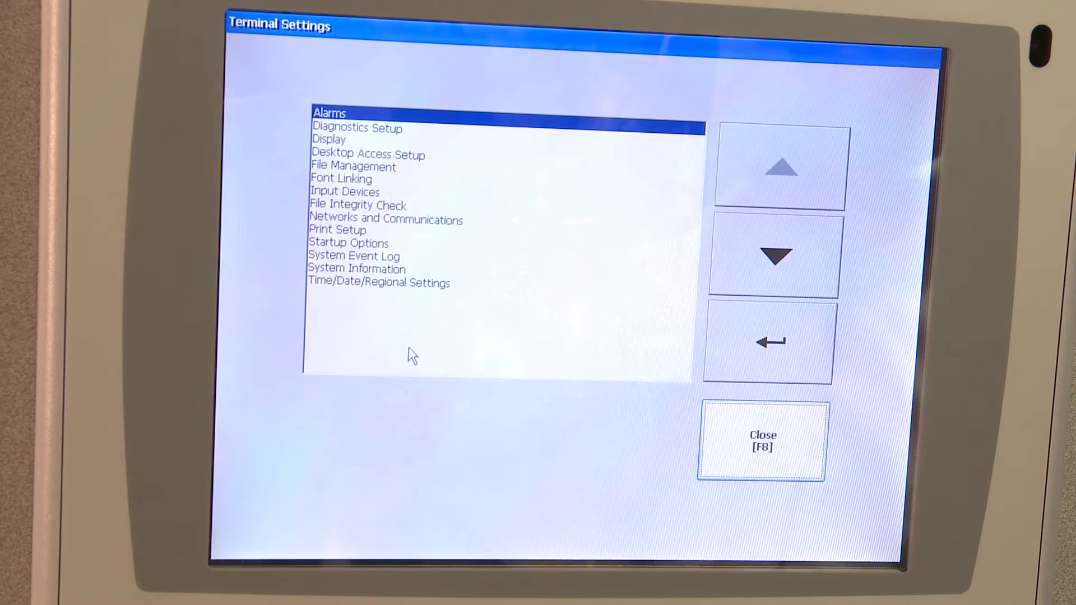
{"action": "left_click", "coordinate": [385, 219]}
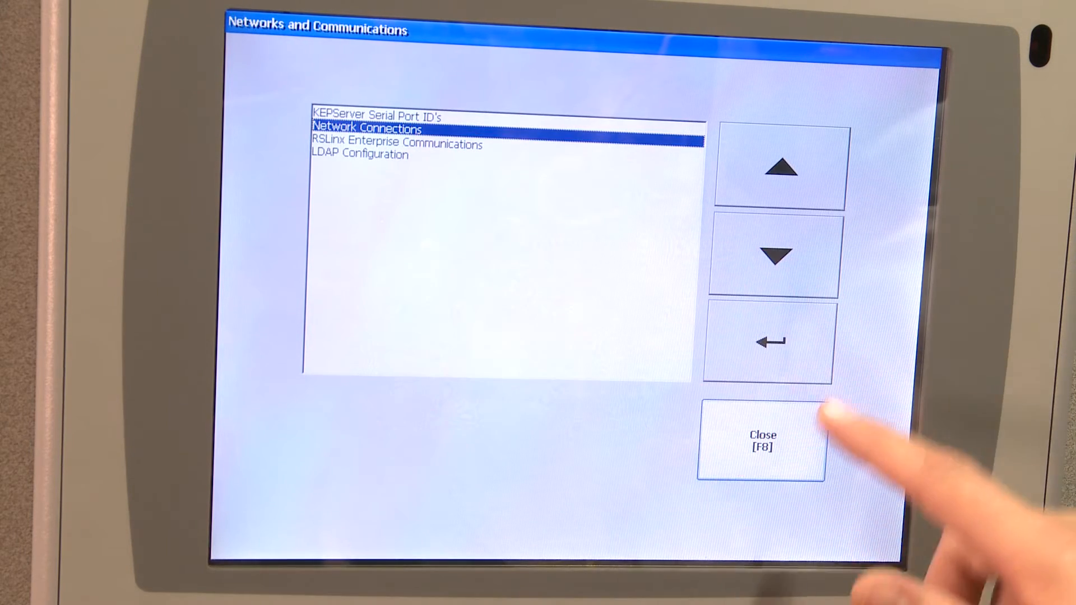
{"action": "left_click", "coordinate": [769, 342]}
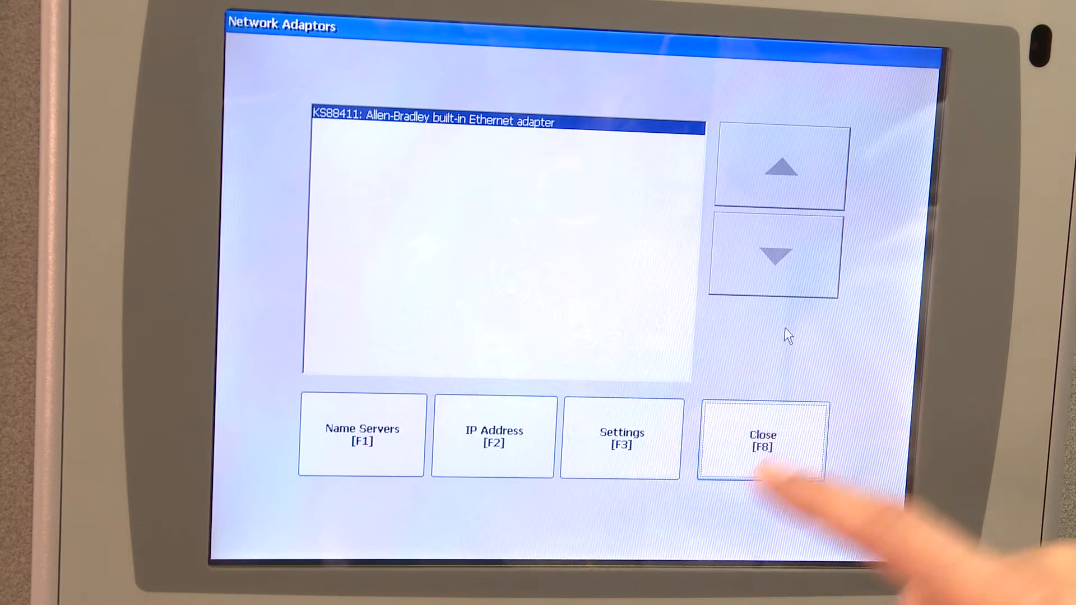
- Set the built-in adapter to static IP 192.168.63.30 and save the settings
{"action": "left_click", "coordinate": [493, 436]}
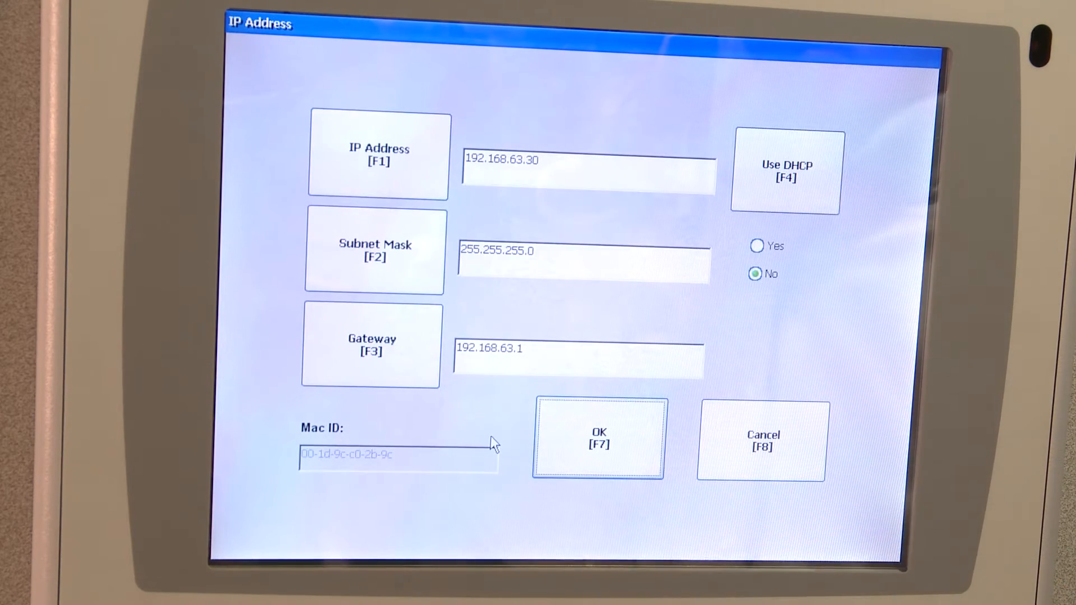
{"action": "left_click", "coordinate": [586, 161]}
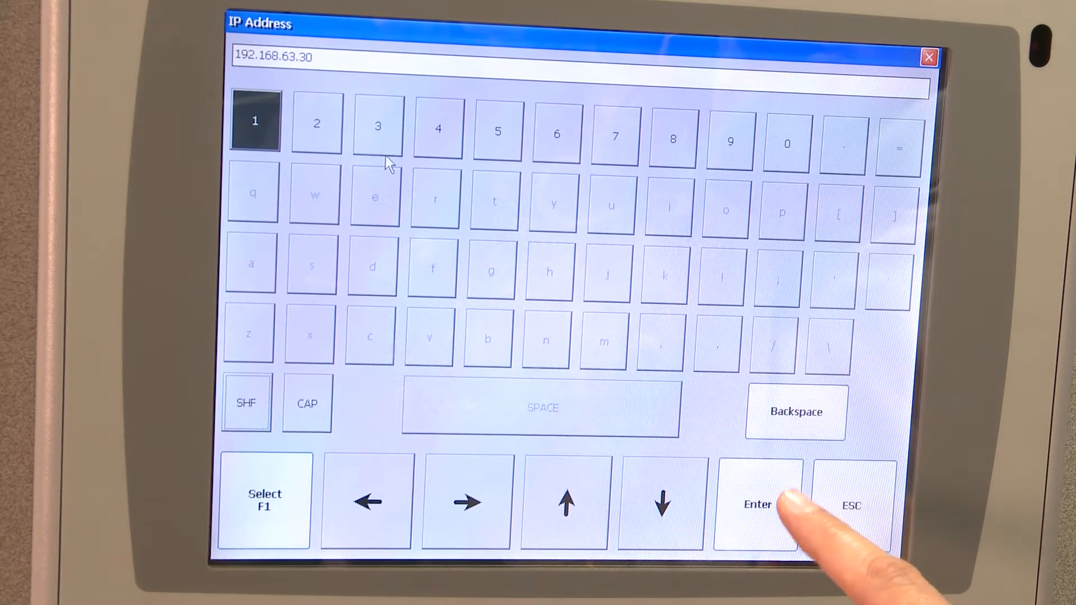
{"action": "left_click", "coordinate": [759, 505]}
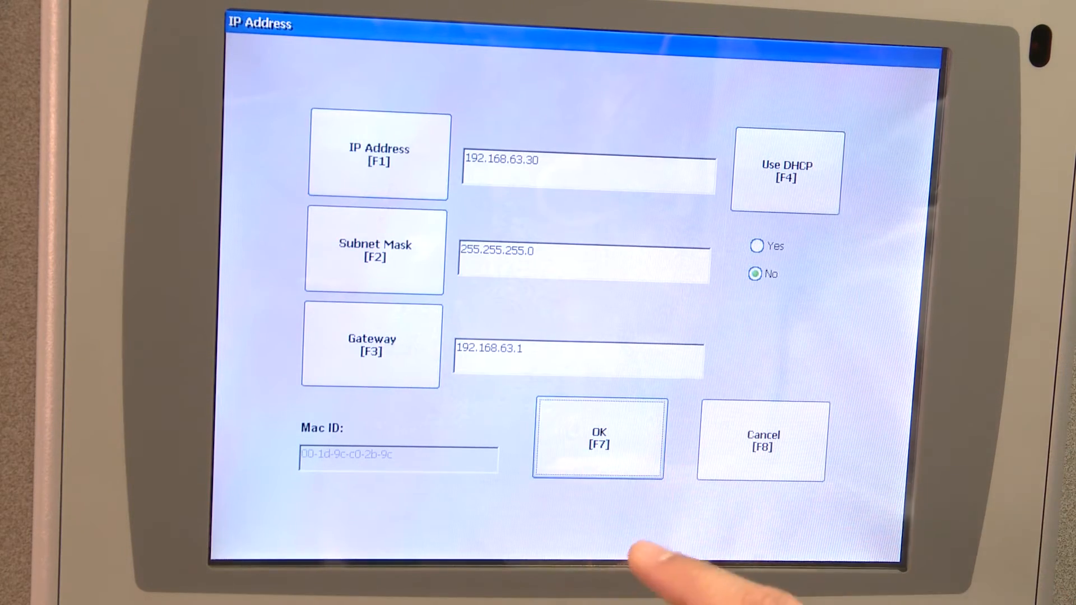
{"action": "left_click", "coordinate": [598, 439]}
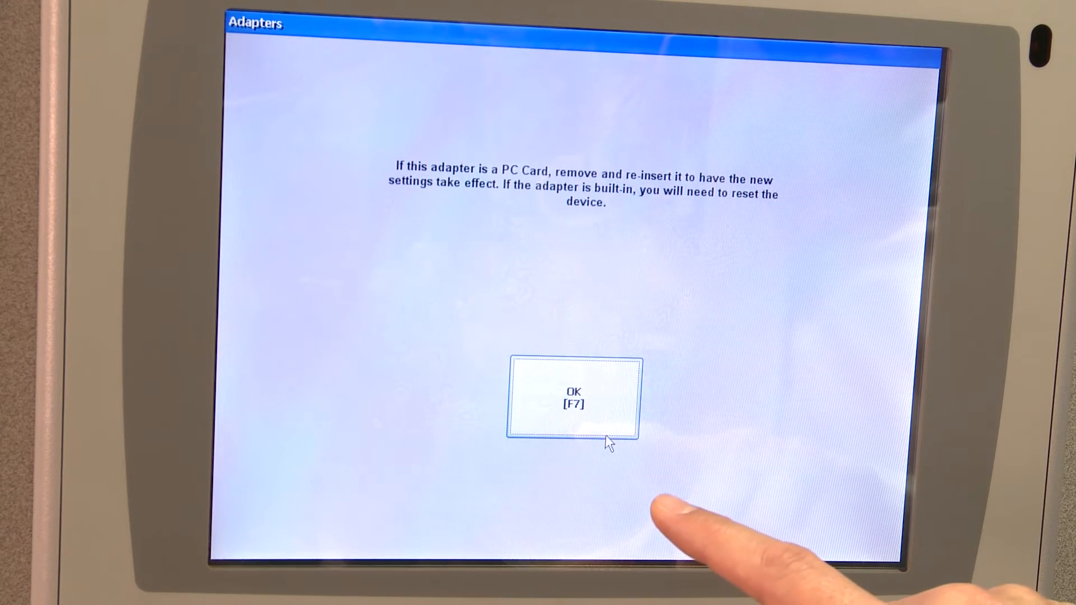
- Dismiss the reset notice, close the settings screens, and request a terminal reset
{"action": "left_click", "coordinate": [572, 398]}
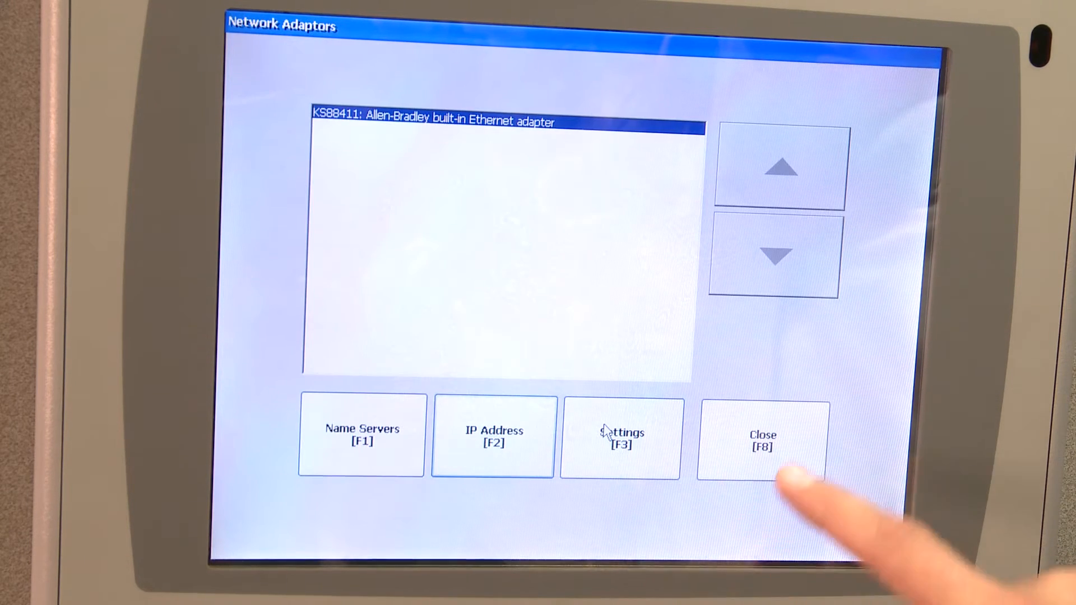
{"action": "left_click", "coordinate": [762, 440]}
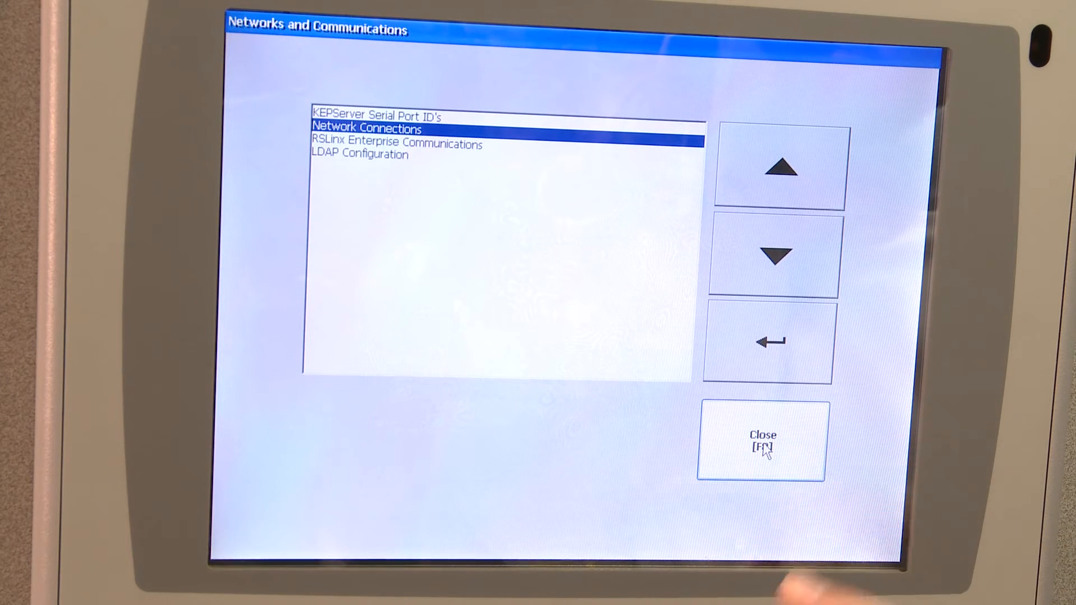
{"action": "left_click", "coordinate": [762, 440]}
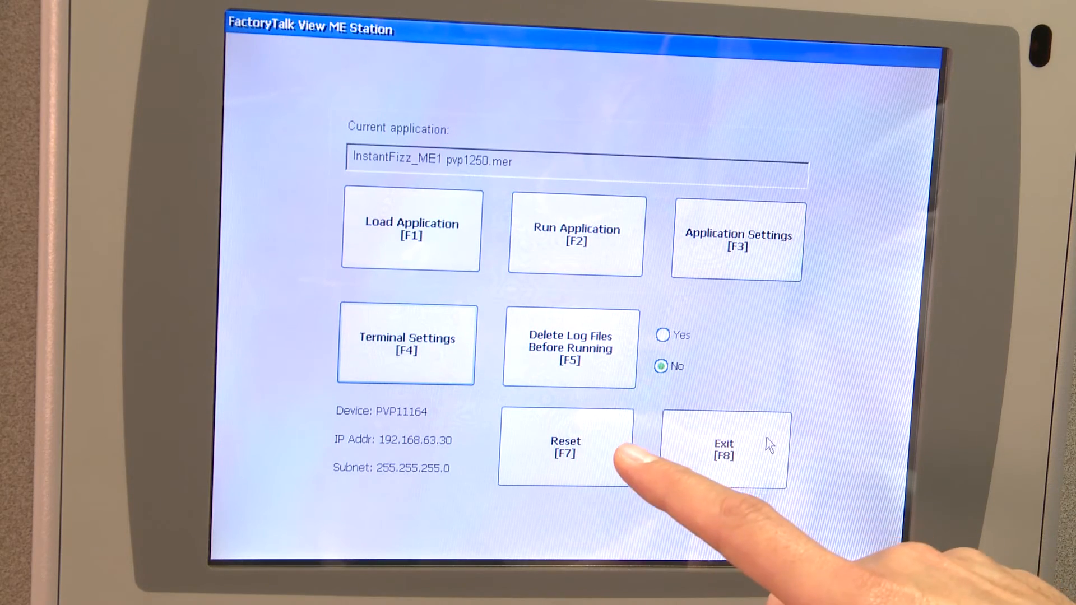
{"action": "left_click", "coordinate": [565, 446]}
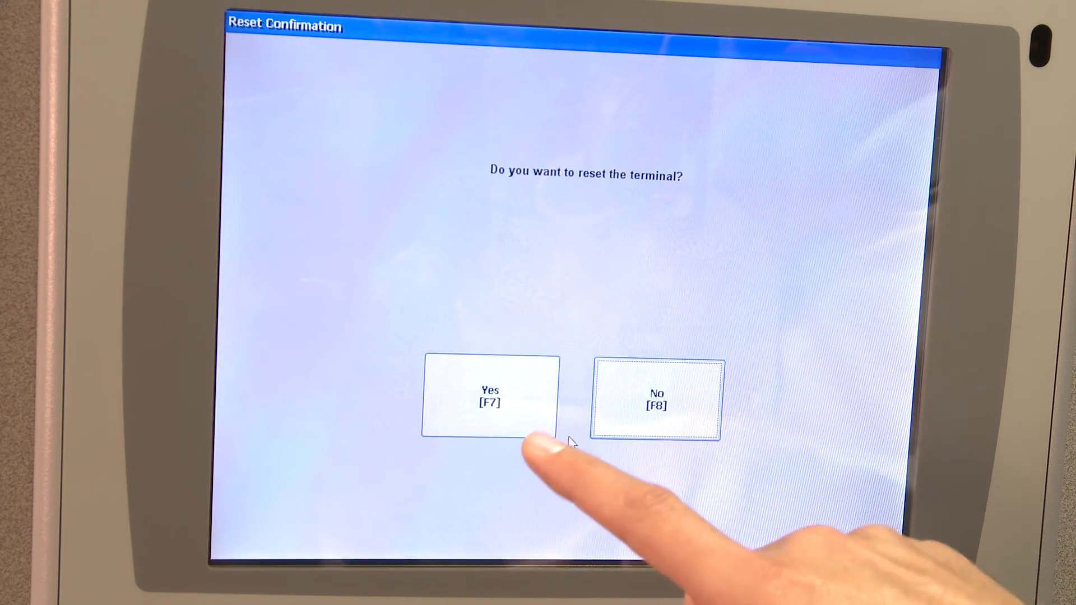